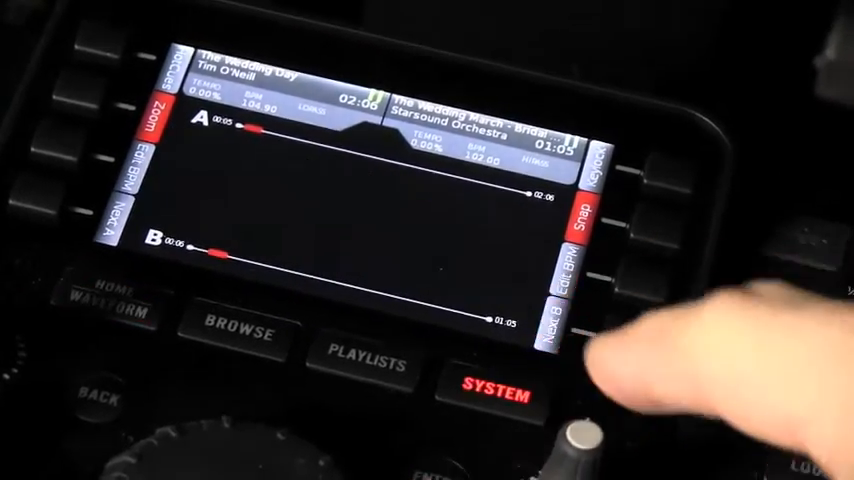
# Open the SYSTEM menu to list settings from Audio Settings down to MIDI Controller.
pyautogui.click(494, 392)
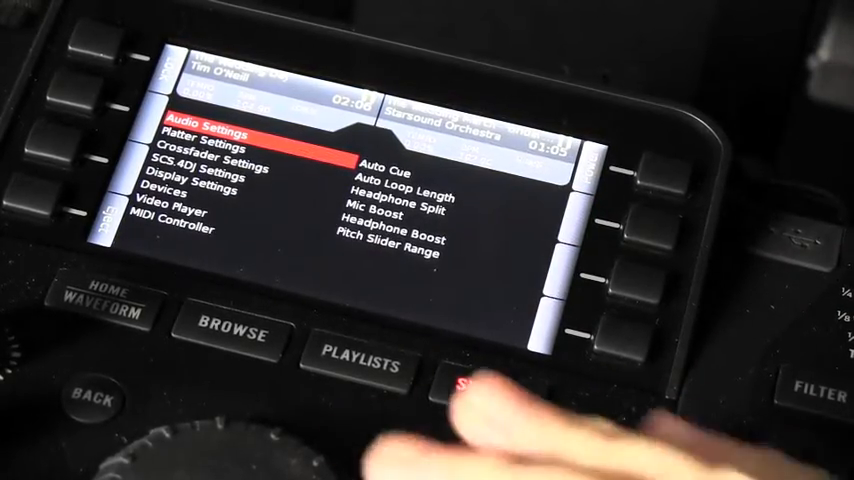